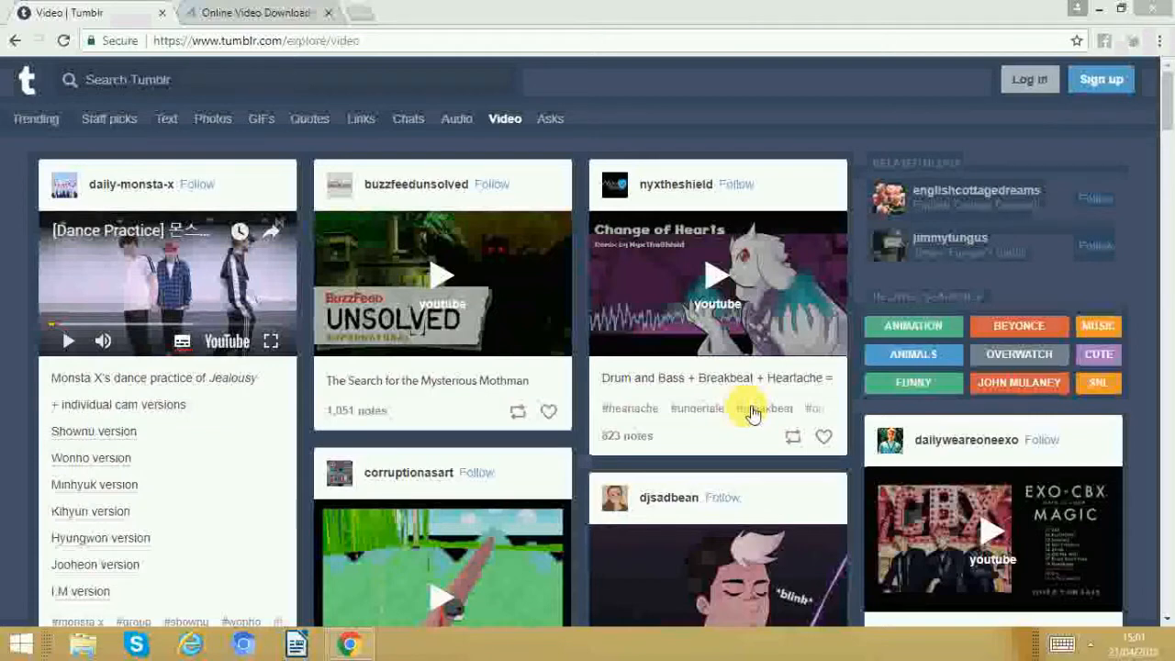
{"action": "mouse_move", "coordinate": [744, 416]}
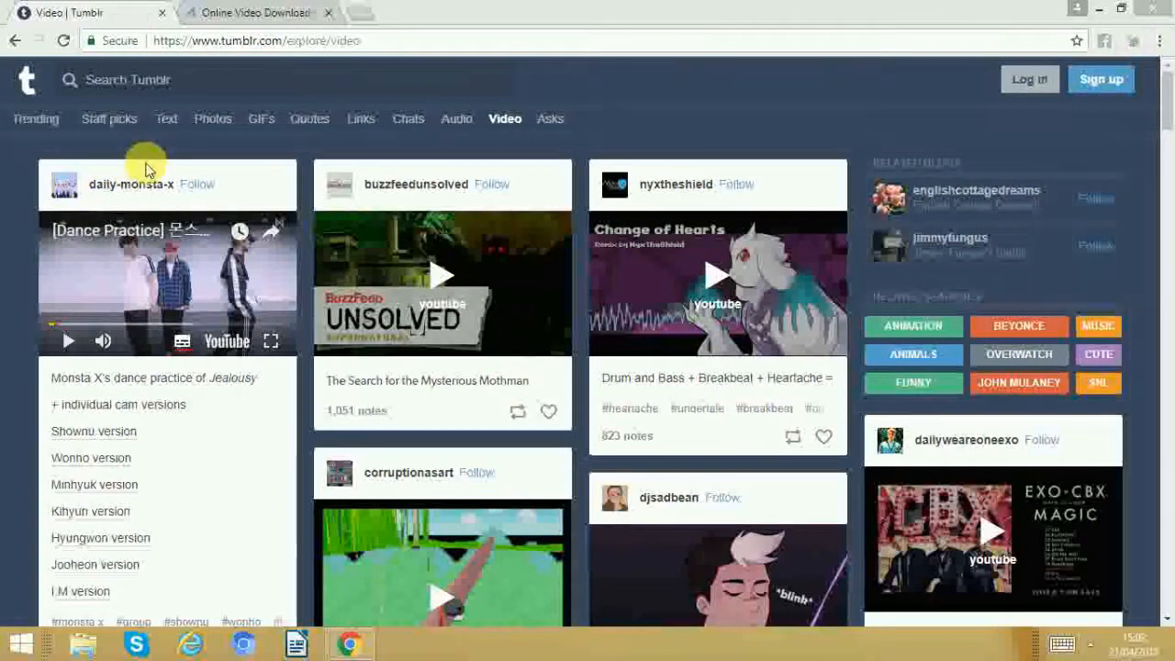
{"action": "mouse_move", "coordinate": [505, 125]}
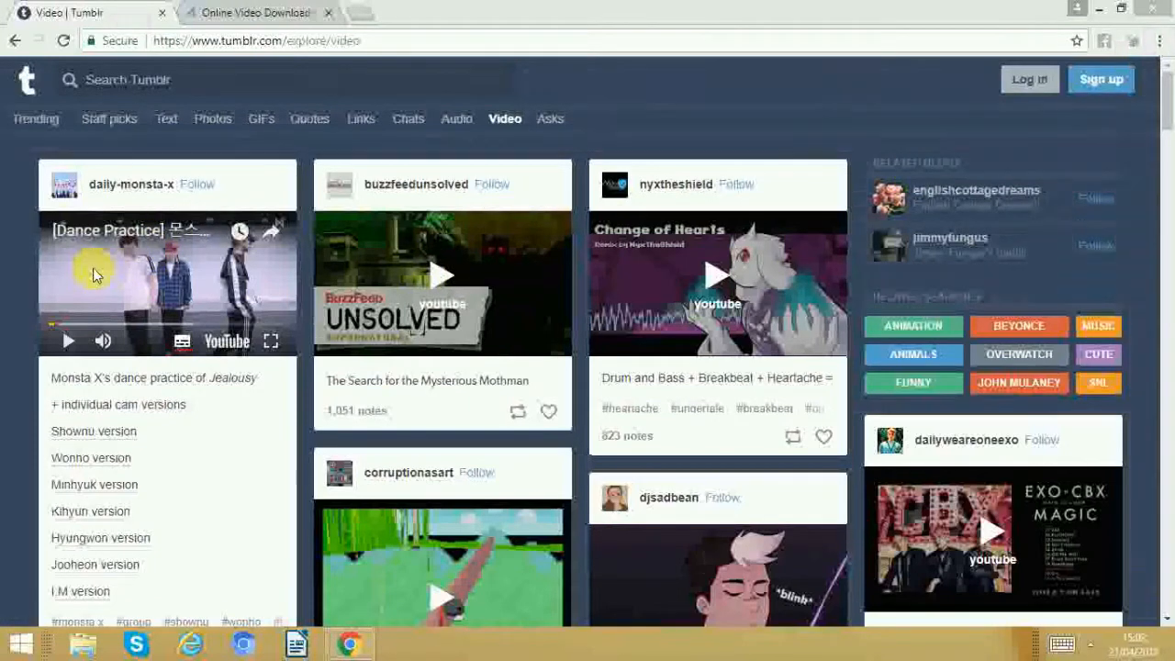
Open the context menu on the Monsta X dance practice video to copy its URL.
{"action": "right_click", "coordinate": [97, 276]}
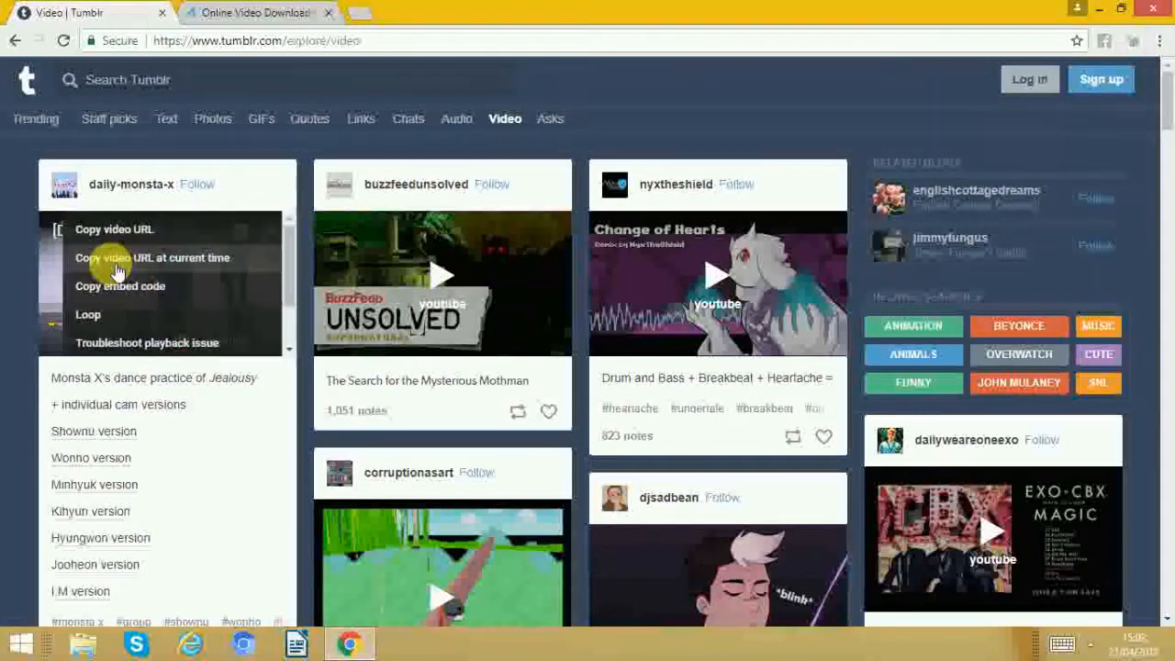
{"action": "mouse_move", "coordinate": [283, 253]}
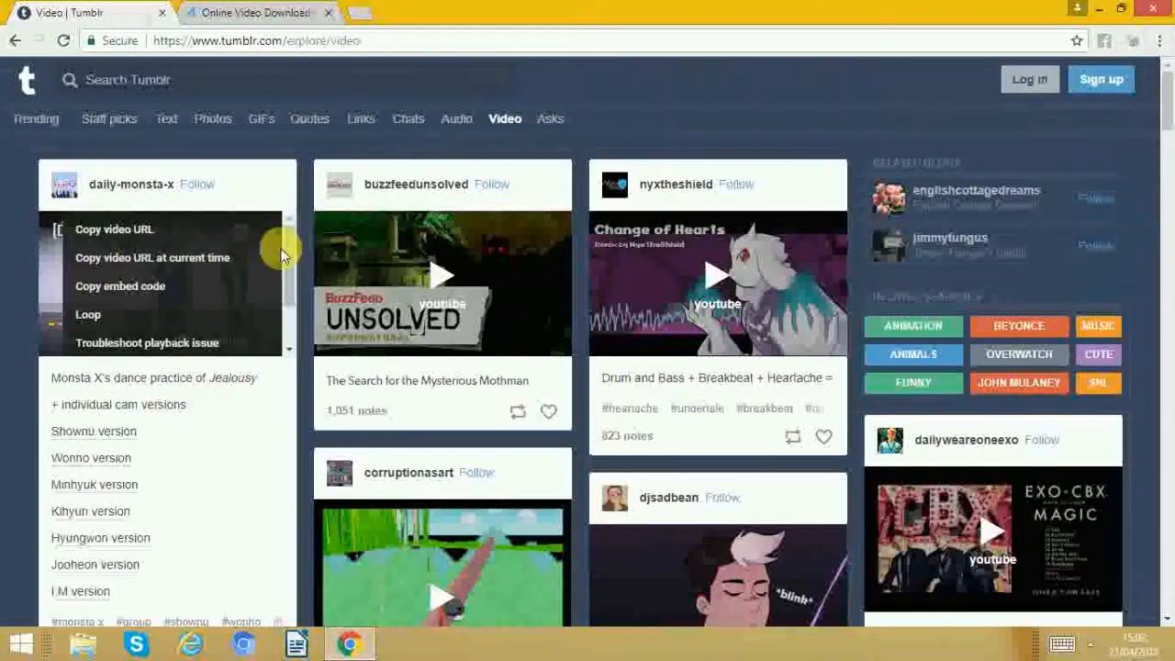
{"action": "mouse_move", "coordinate": [92, 237]}
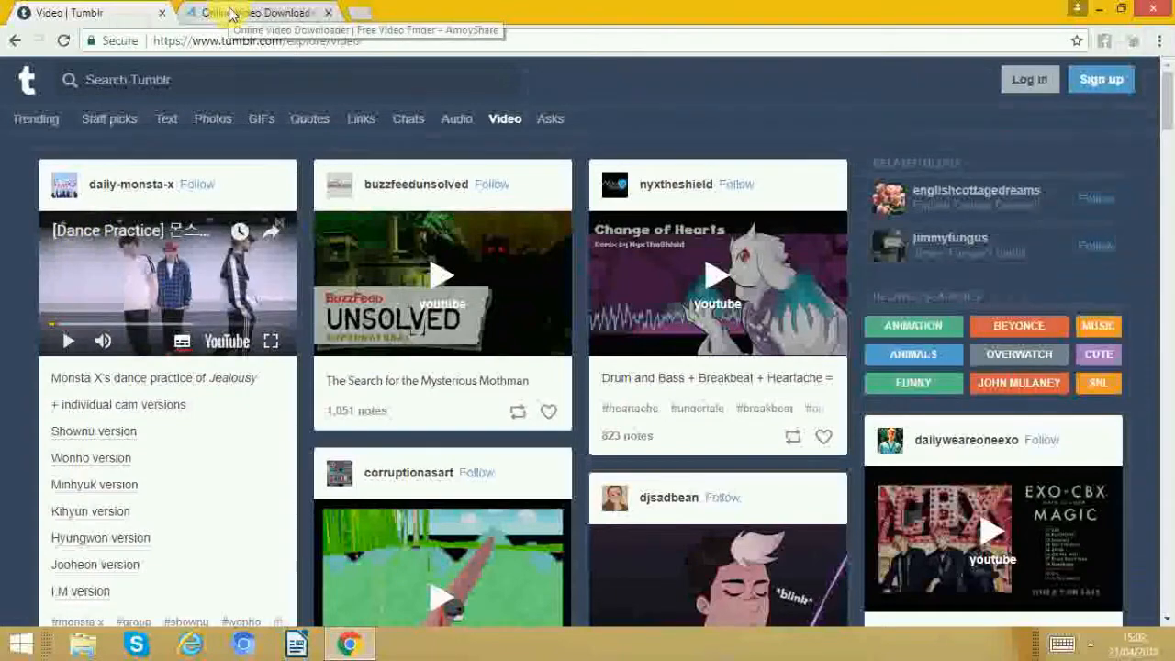
Paste the copied youtu.be video link into AmoyShare's search box.
{"action": "left_click", "coordinate": [257, 14]}
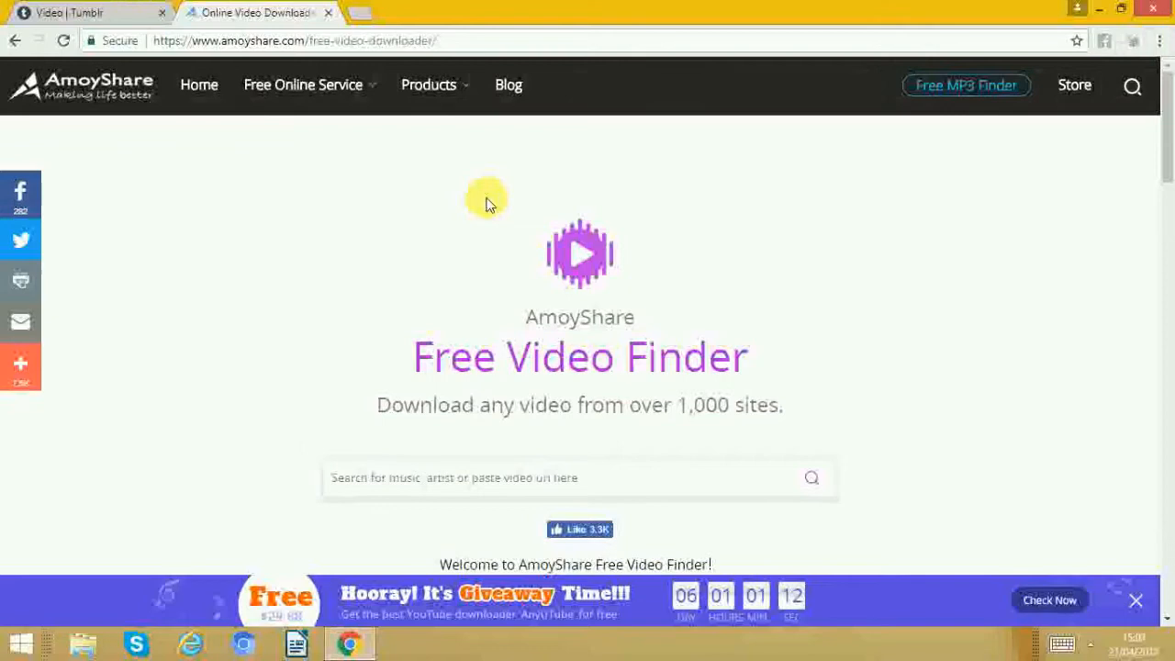
{"action": "left_click", "coordinate": [395, 479]}
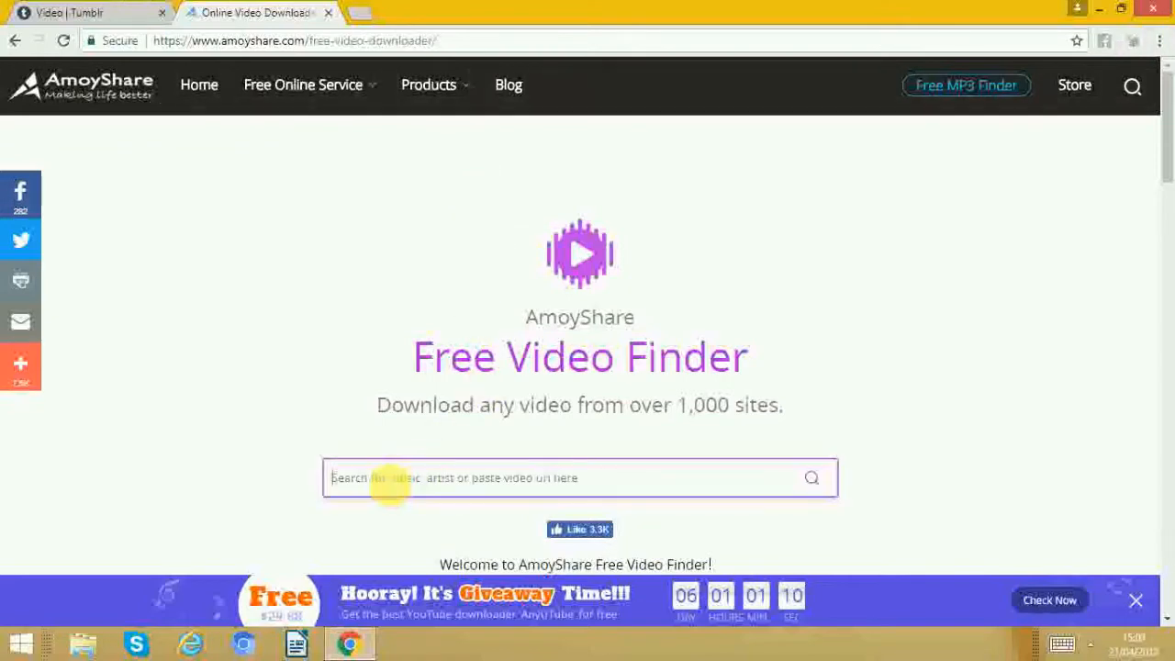
{"action": "right_click", "coordinate": [386, 478]}
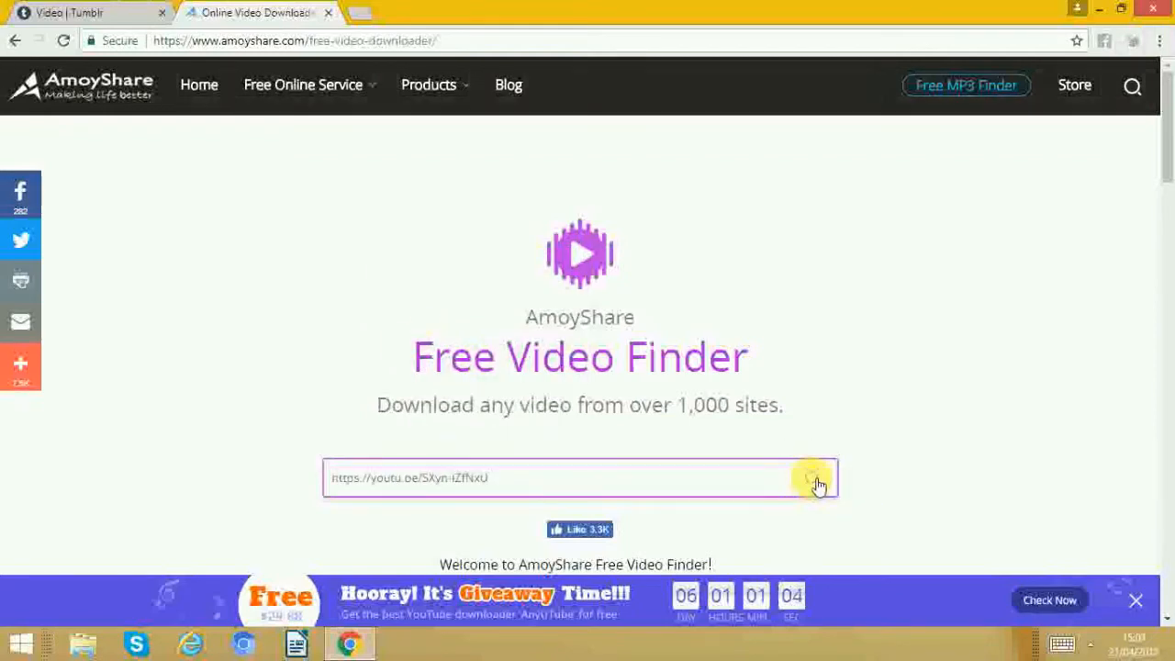
Search the pasted link and scroll to the MONSTA X JEALOUSY dance practice result.
{"action": "left_click", "coordinate": [813, 482]}
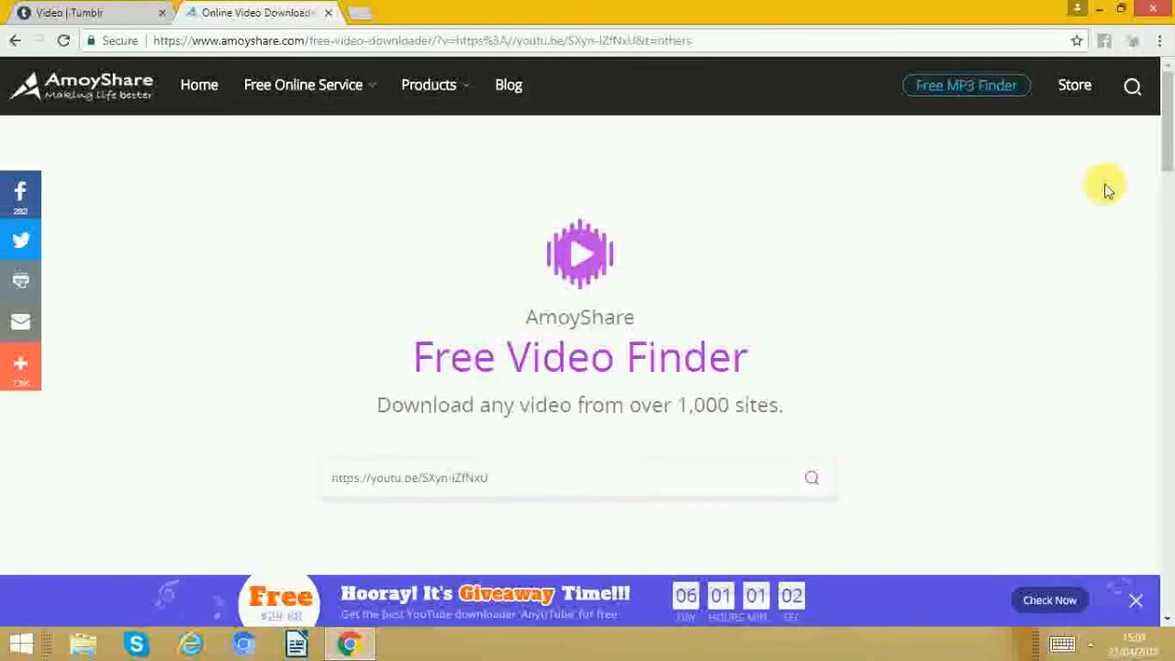
{"action": "scroll", "scroll_direction": "down", "scroll_amount": 3}
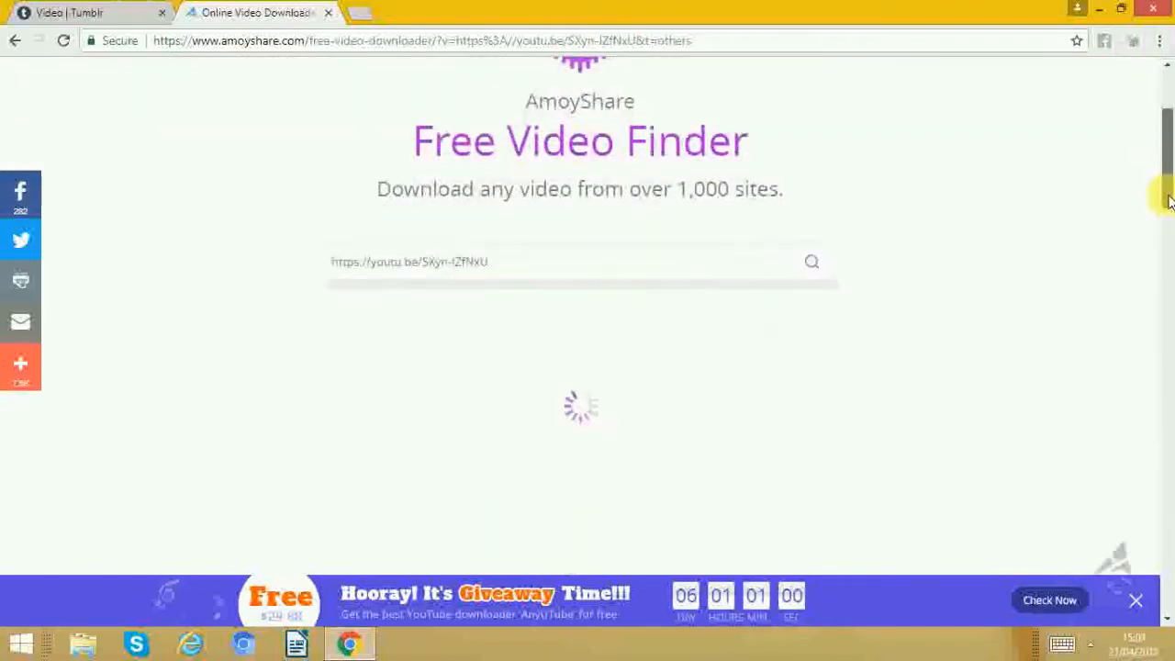
{"action": "scroll", "scroll_direction": "down", "scroll_amount": 3}
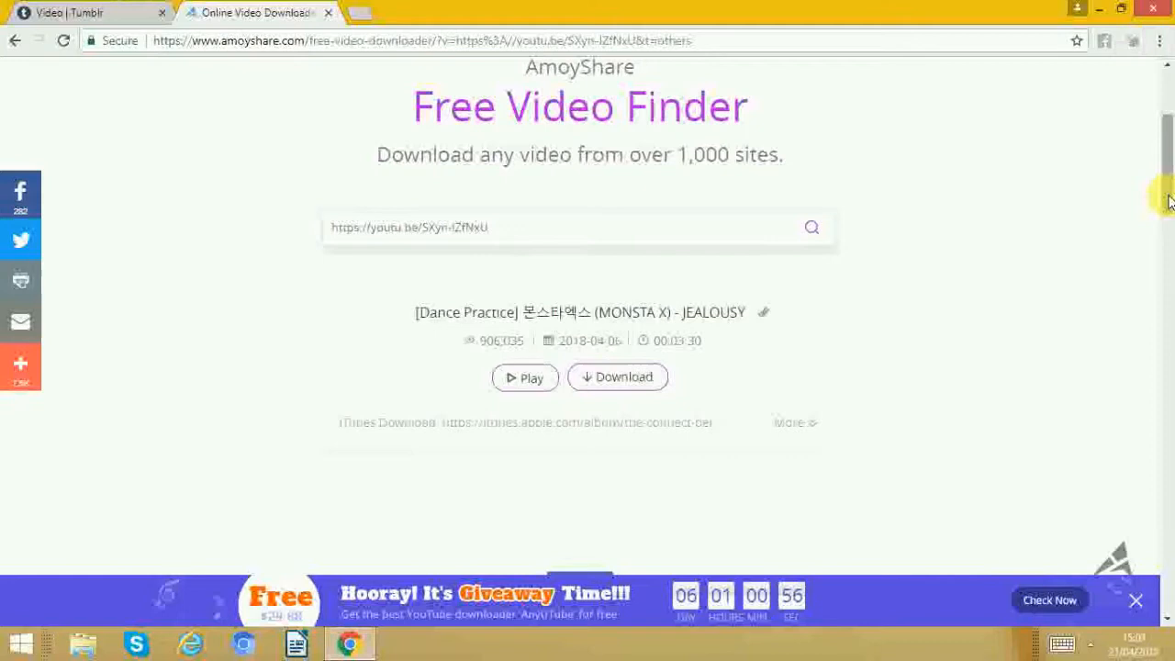
{"action": "left_click", "coordinate": [594, 380]}
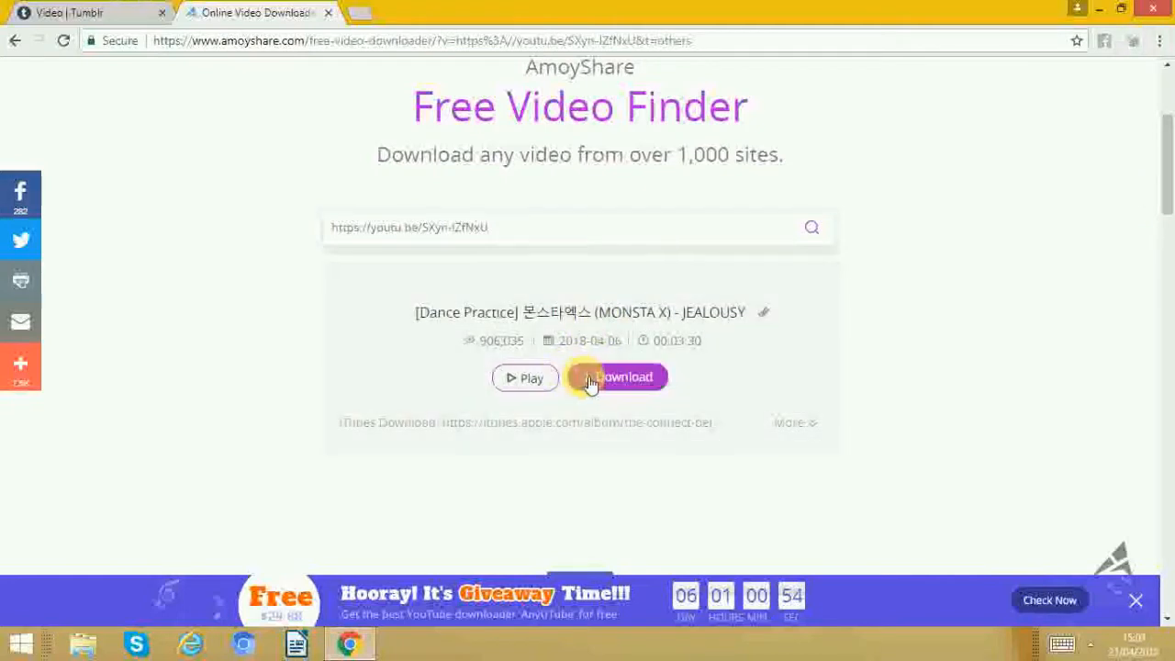
Show the download qualities and pick the 720p MP4 version.
{"action": "left_click", "coordinate": [615, 377]}
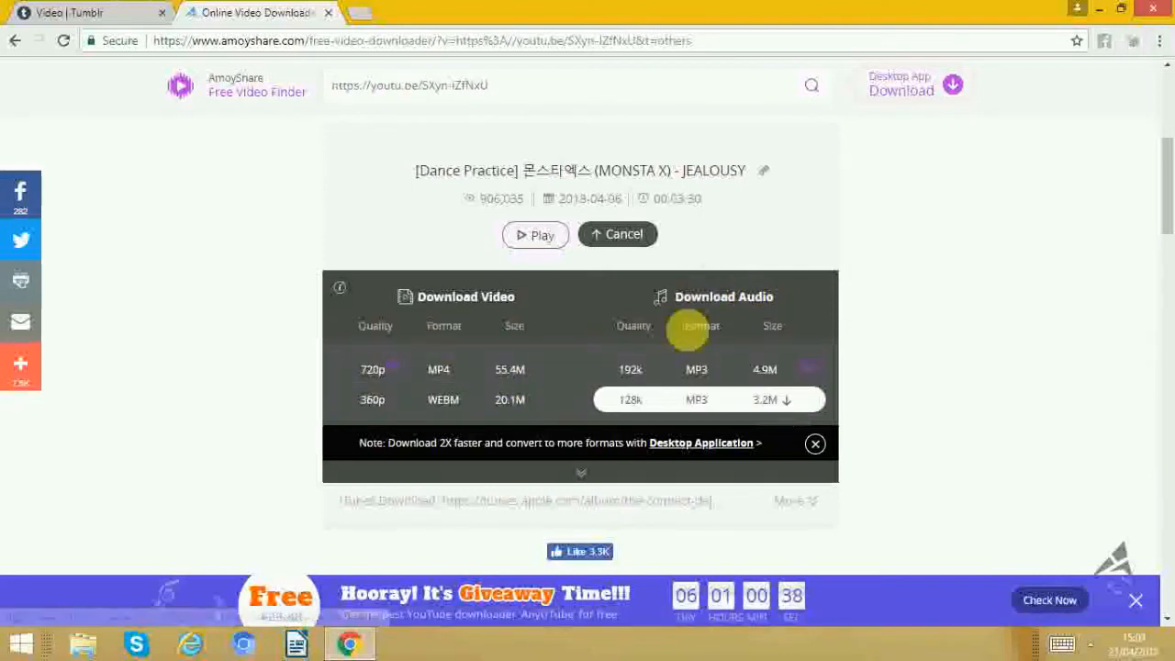
{"action": "mouse_move", "coordinate": [805, 399]}
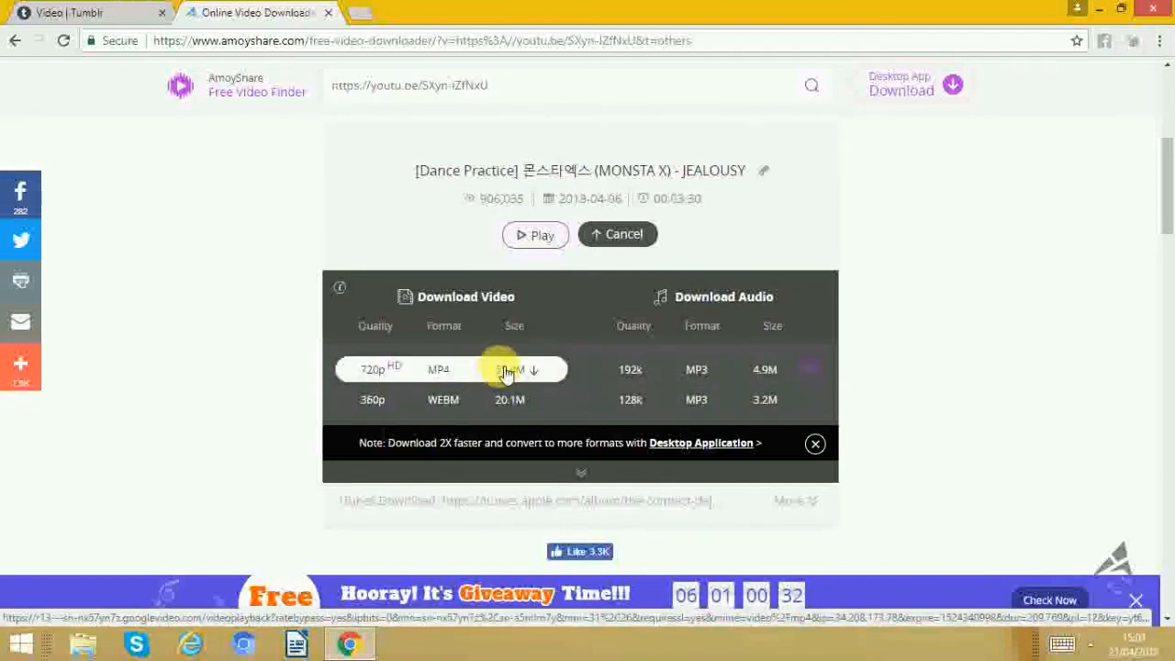
{"action": "left_click", "coordinate": [510, 370]}
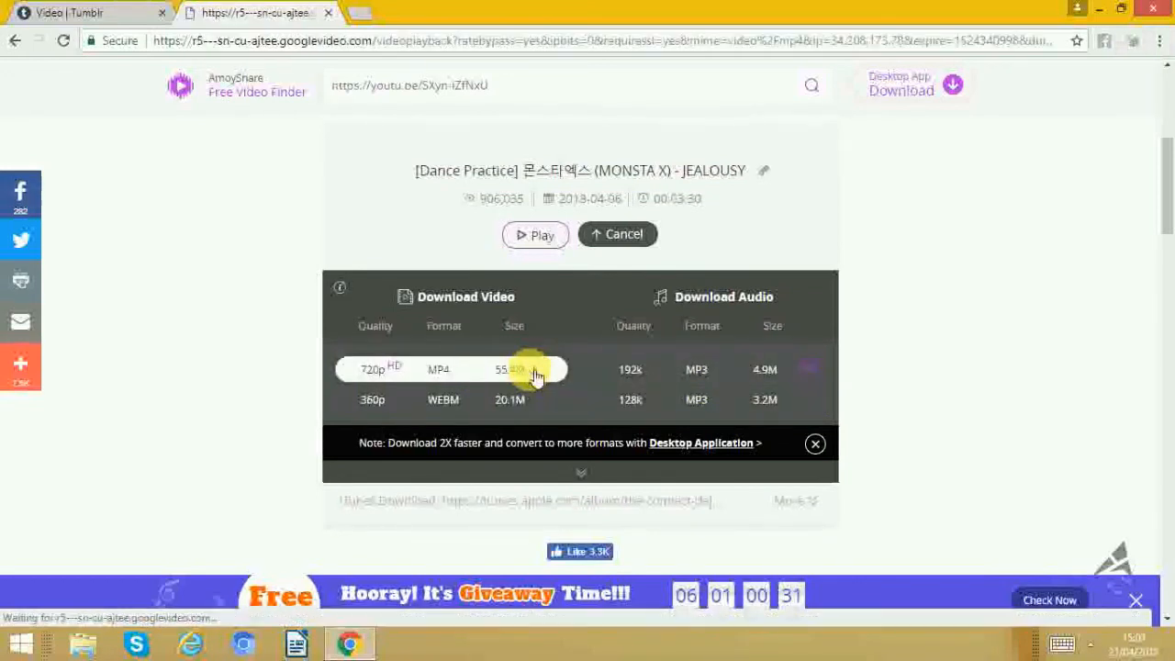
Play, pause and resume the JEALOUSY MP4, then return to the Video | Tumblr tab.
{"action": "left_click", "coordinate": [535, 234]}
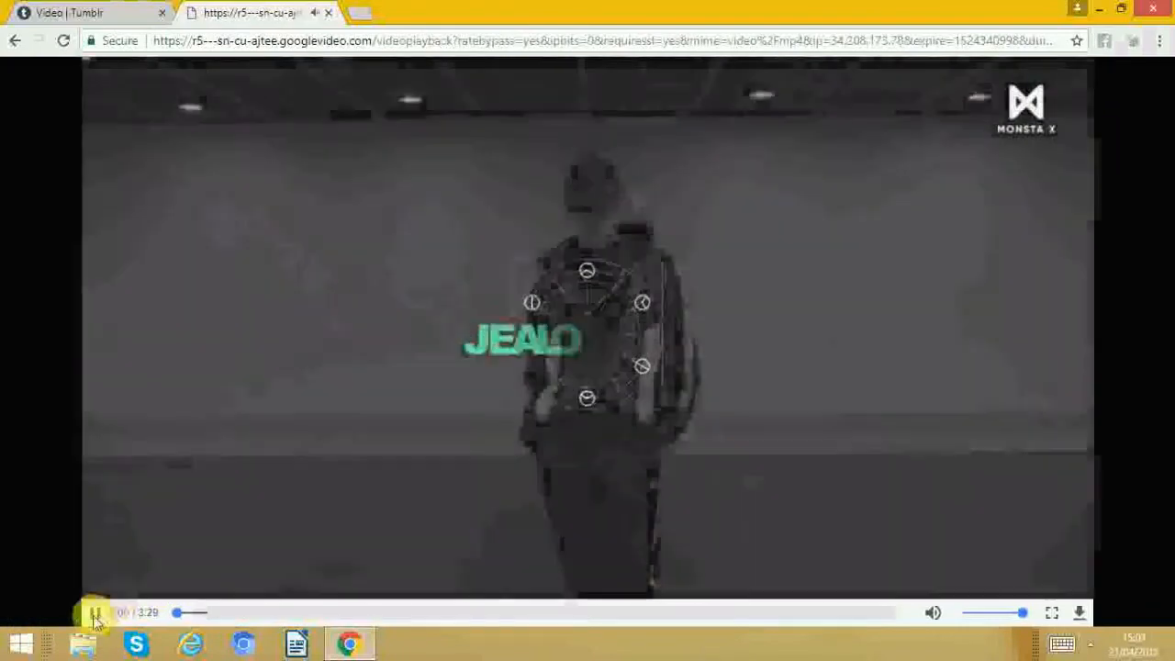
{"action": "left_click", "coordinate": [95, 611]}
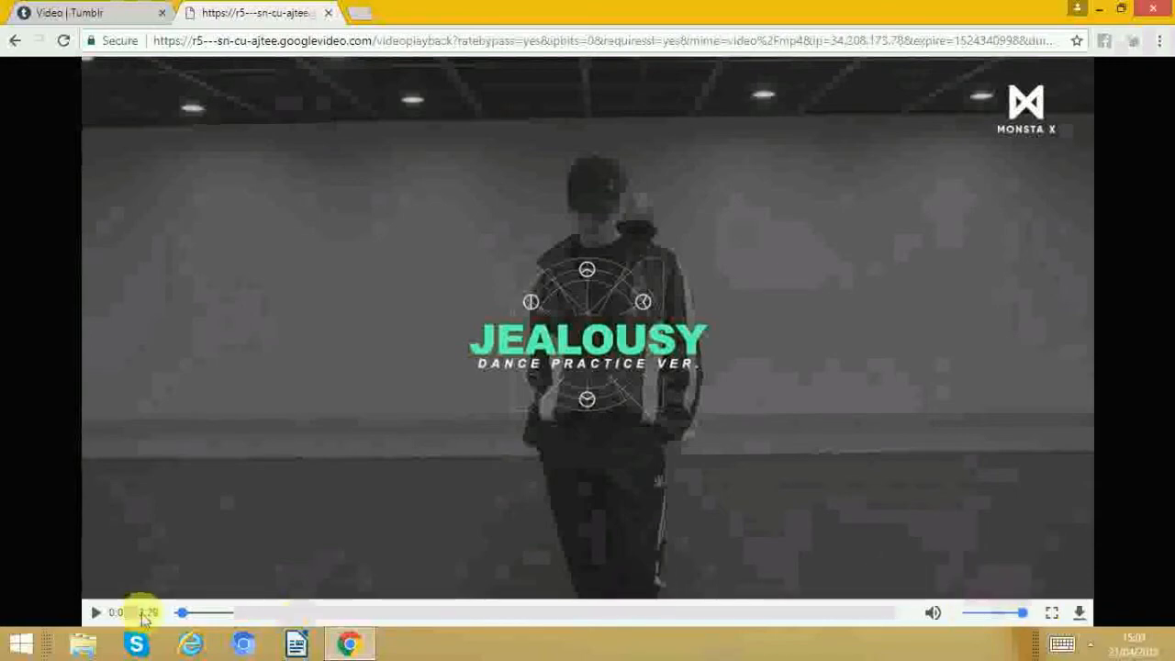
{"action": "left_click", "coordinate": [98, 612]}
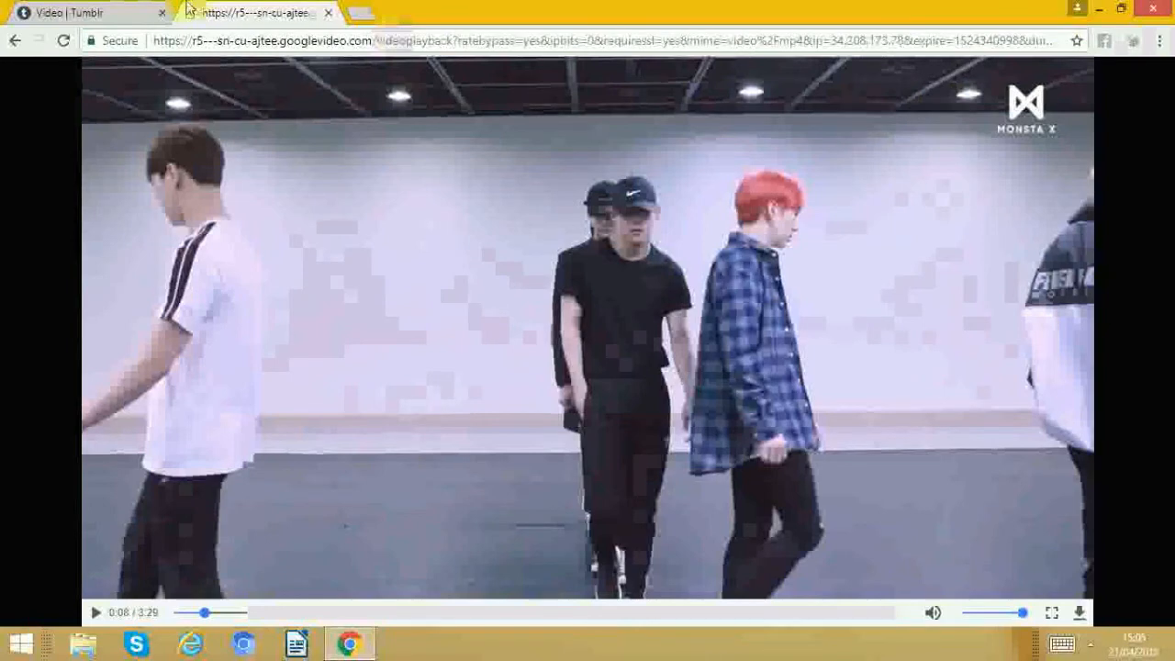
{"action": "left_click", "coordinate": [69, 16]}
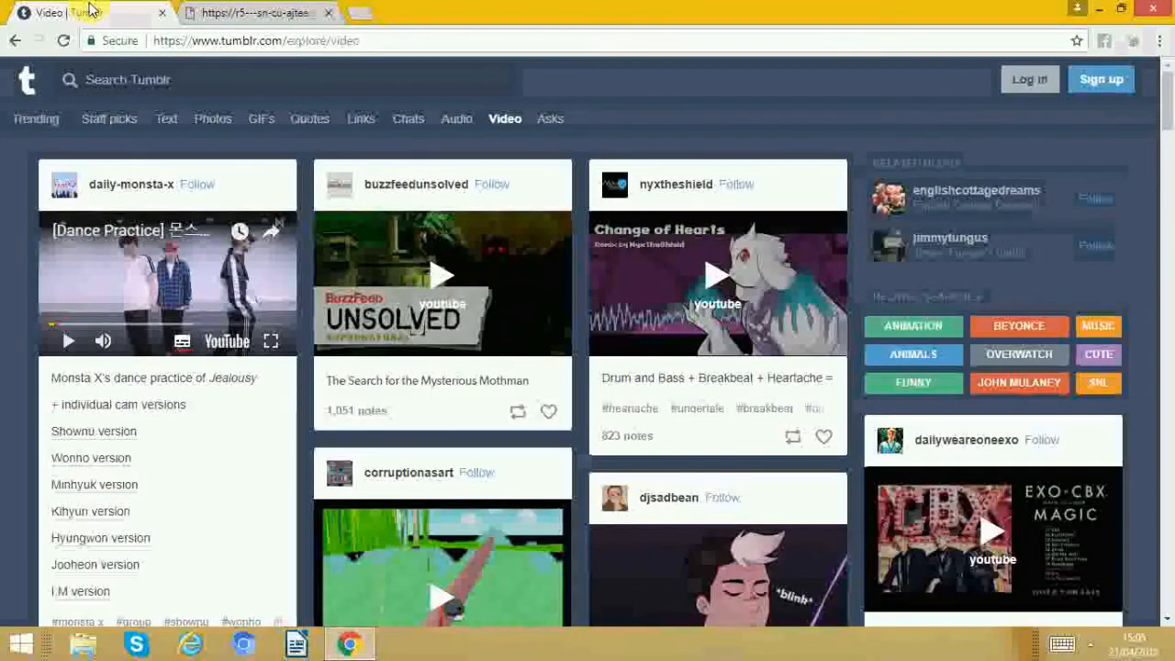